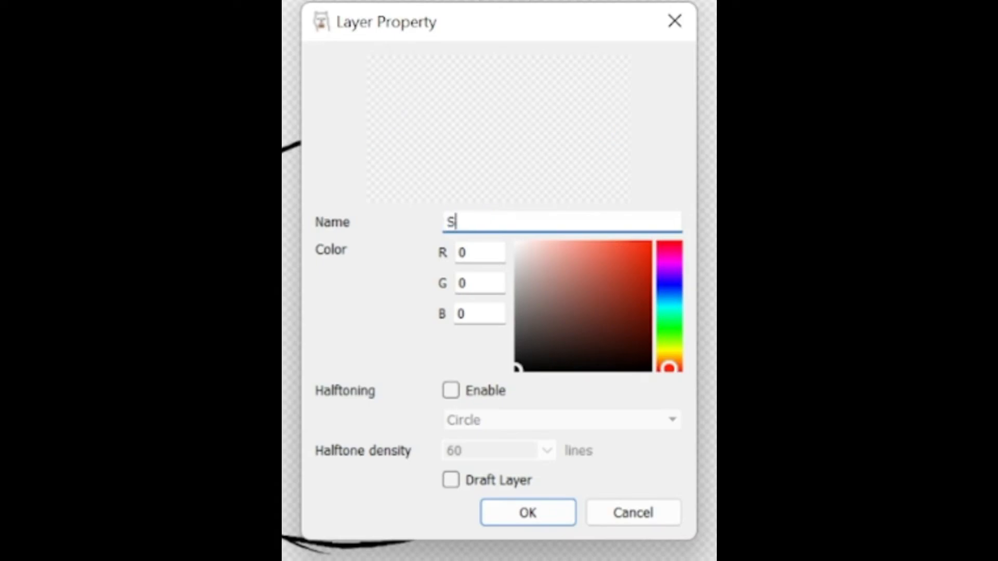
Name the layer 'Screentones' and enable Circle halftoning at 60 lines
type("cree")
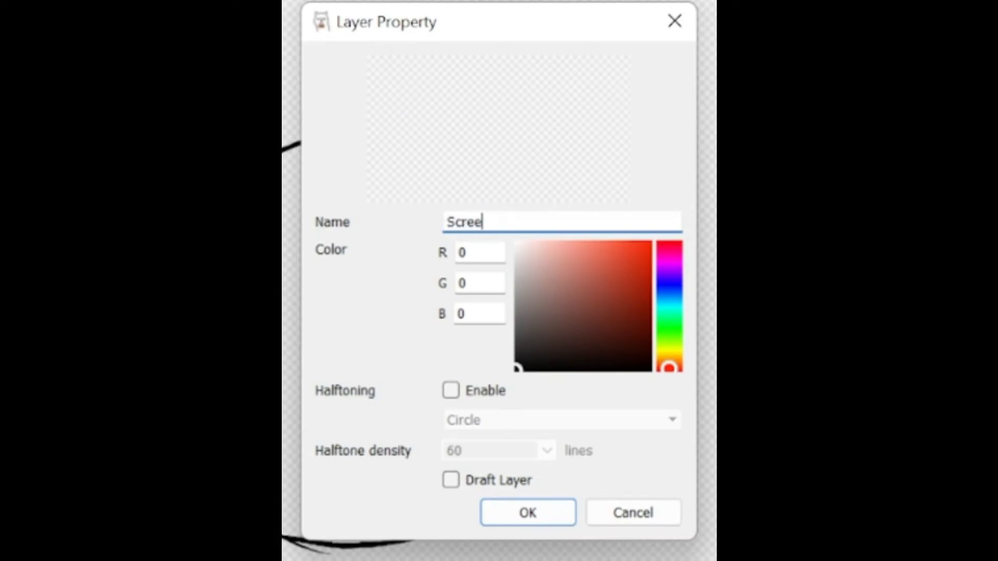
type("ntones")
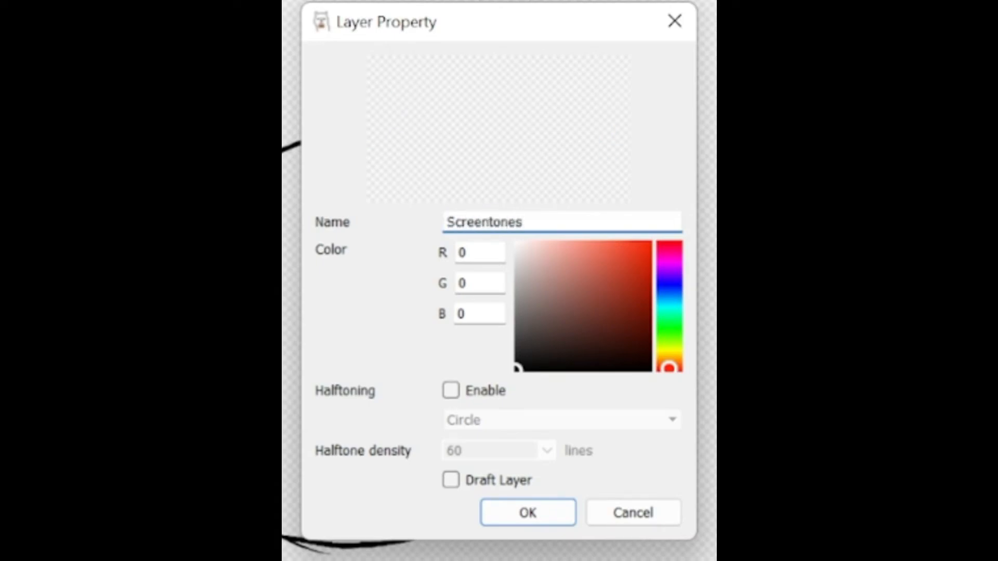
left_click(450, 391)
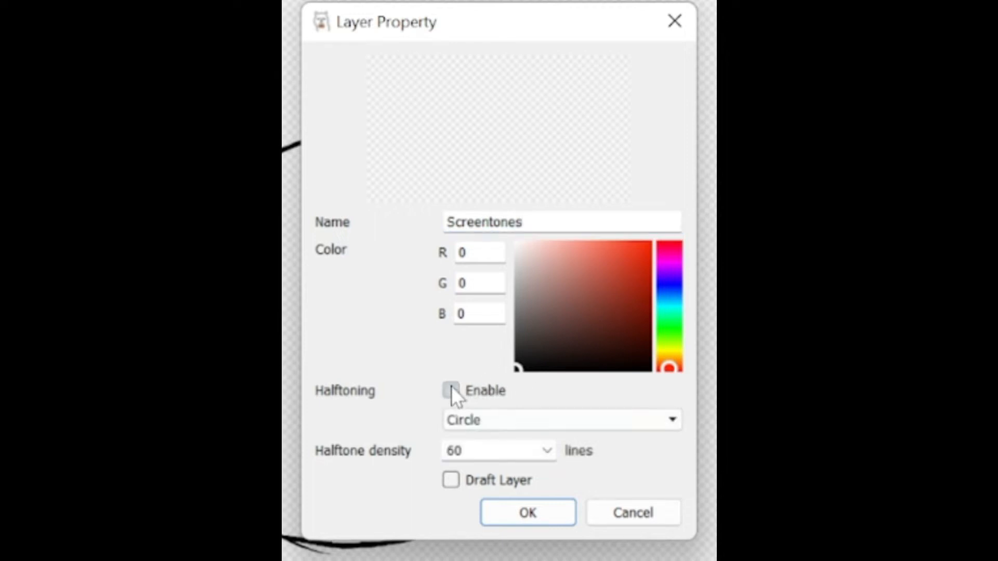
left_click(450, 390)
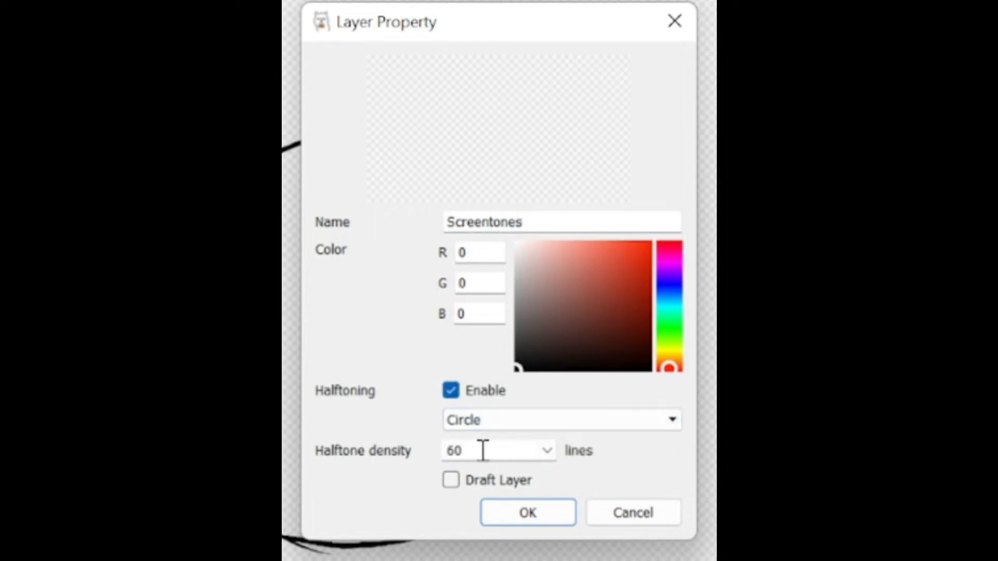
left_click(545, 451)
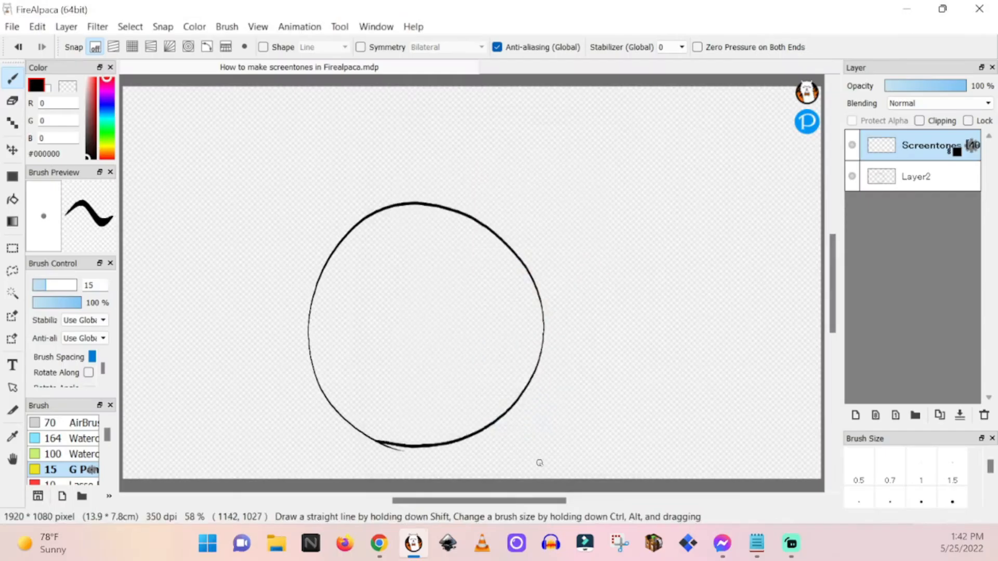
Magic-wand the circle interior and drag a top-to-bottom halftone gradient inside it
left_click(12, 294)
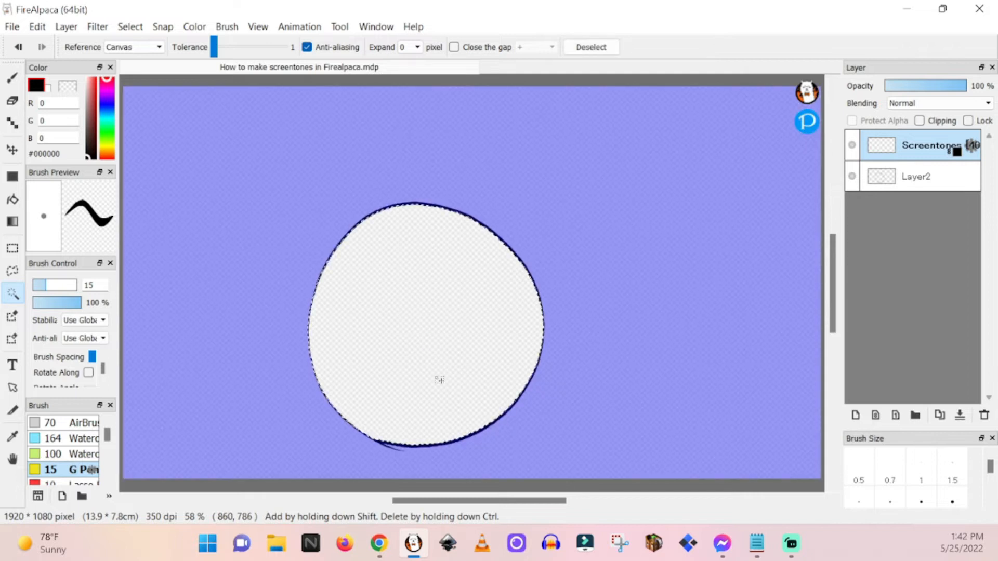
left_click(12, 220)
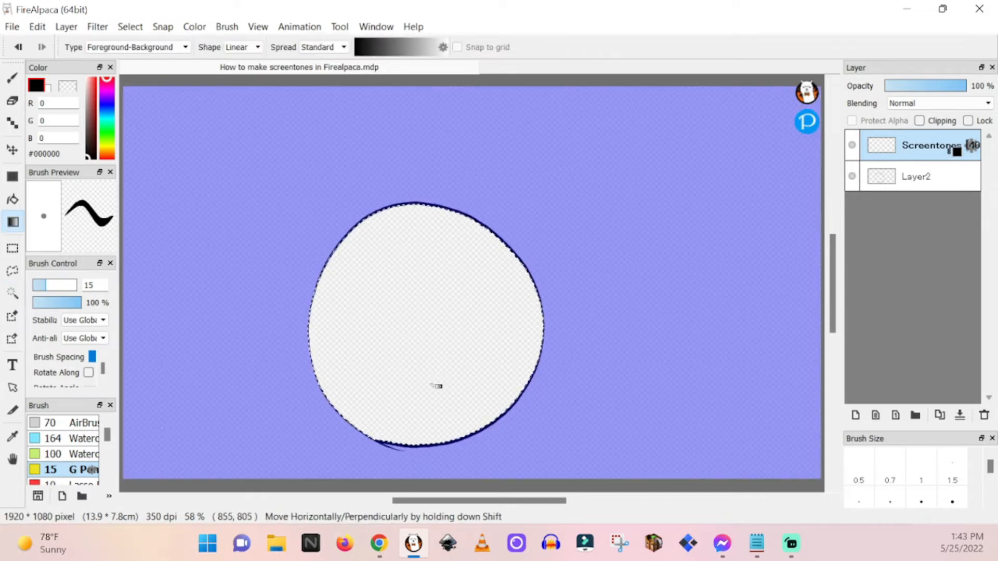
left_click_drag(412, 250, 400, 456)
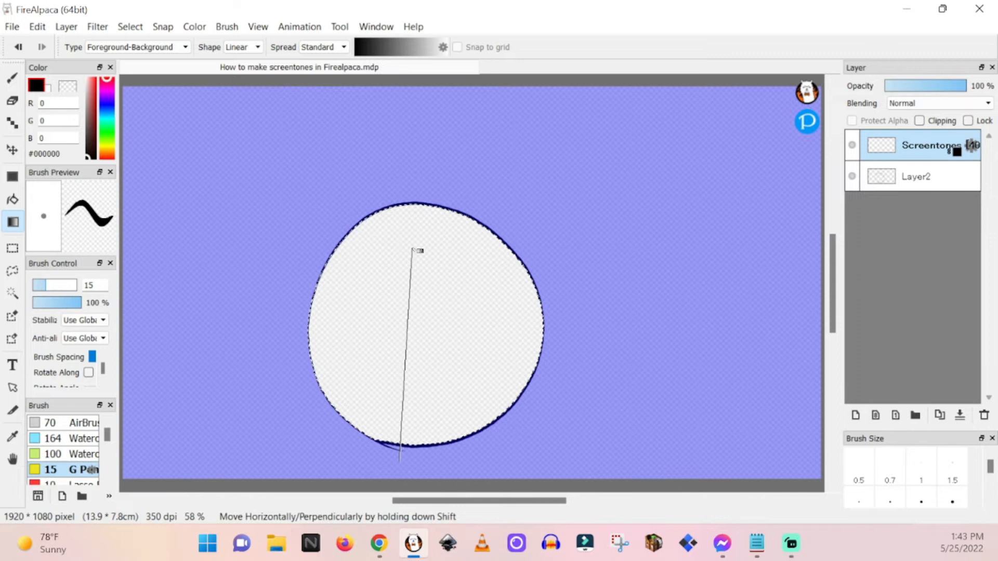
left_click_drag(417, 248, 423, 452)
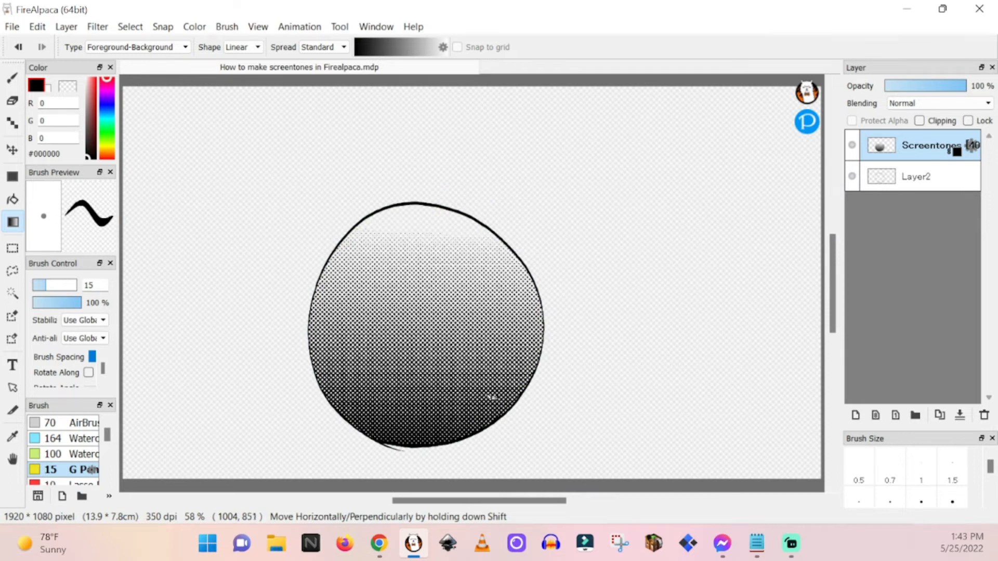
left_click(12, 101)
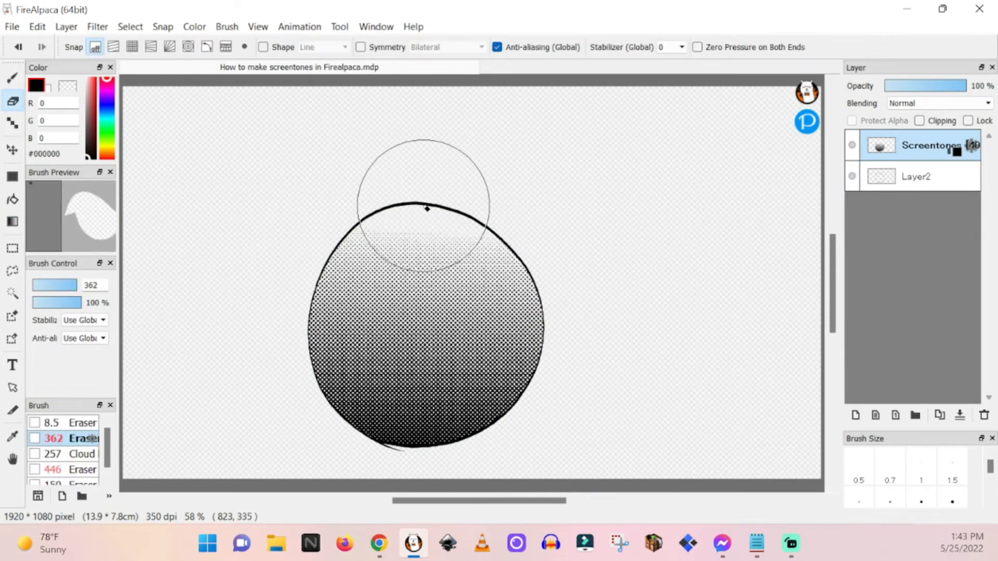
mouse_move(408, 240)
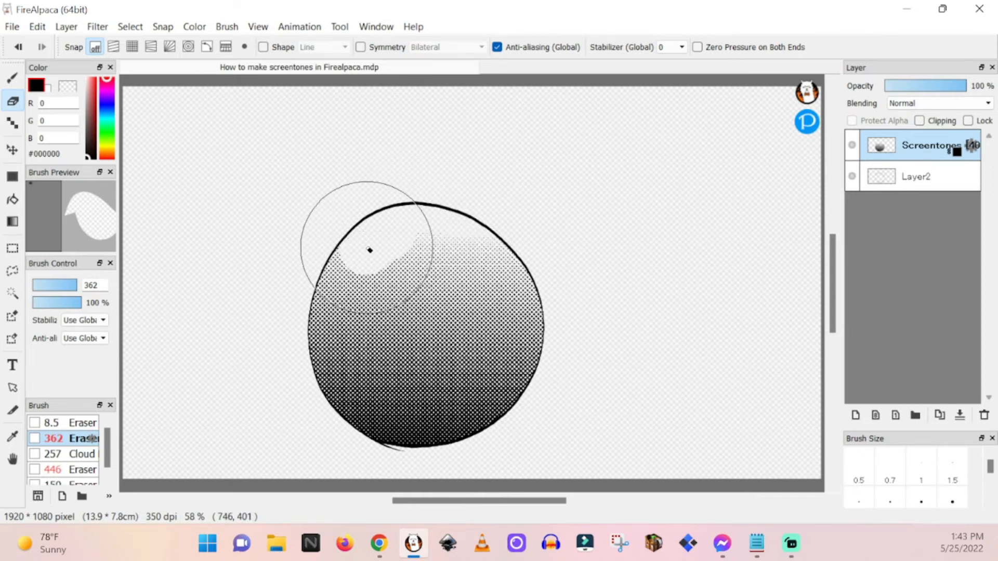
left_click_drag(369, 250, 431, 250)
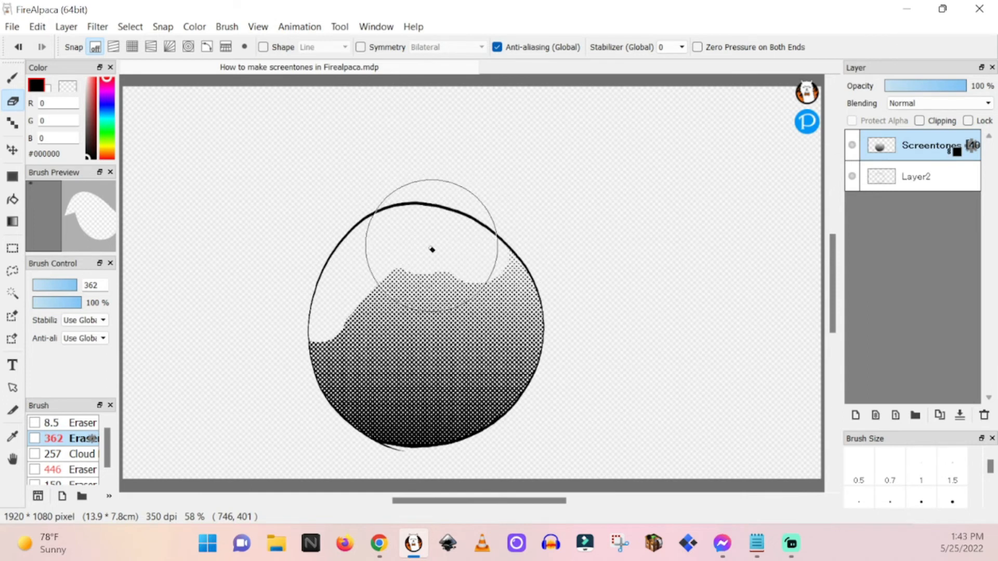
left_click_drag(431, 249, 471, 280)
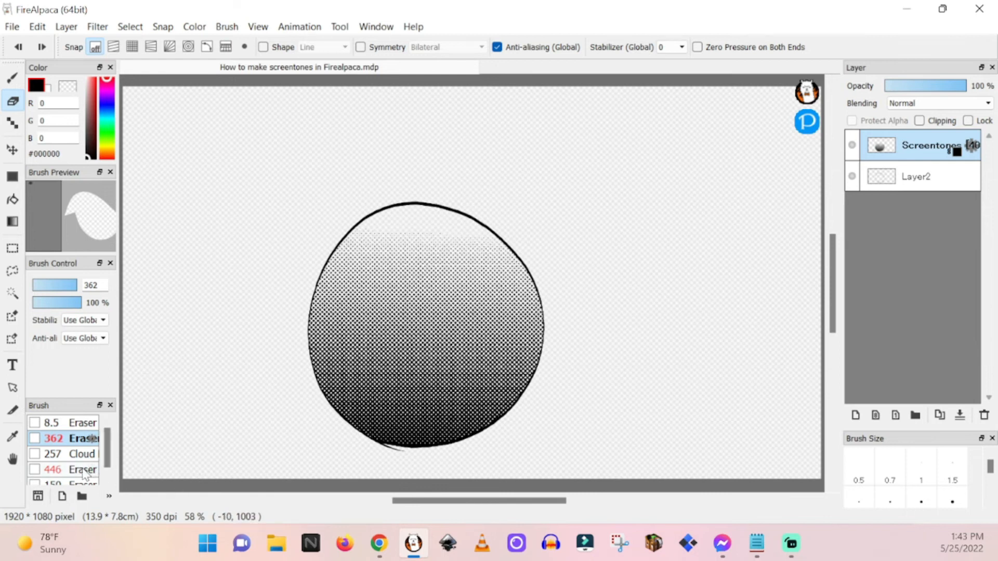
Lightly erase dots across the circle's upper and left areas with the 446 soft eraser
left_click(82, 469)
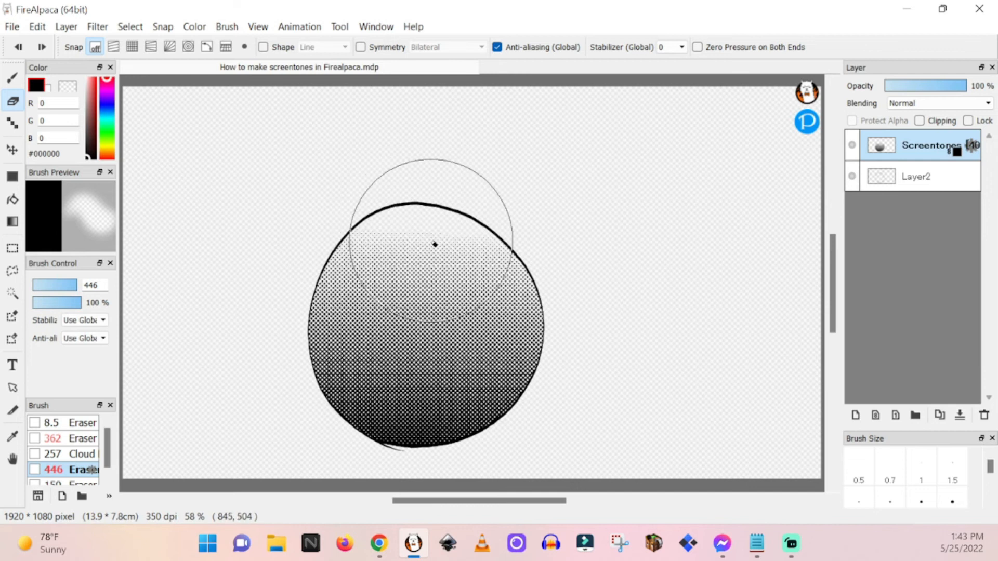
left_click_drag(435, 245, 332, 306)
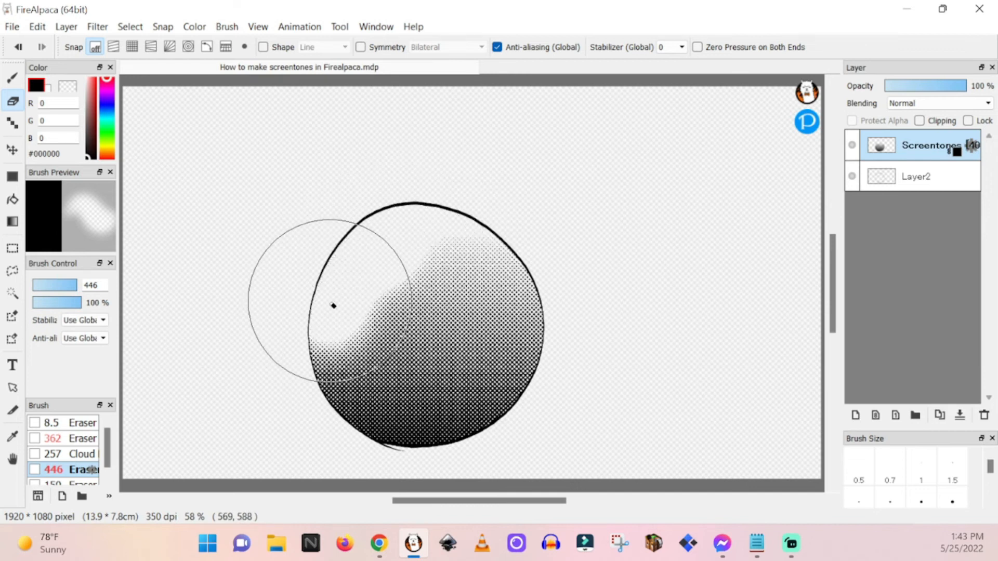
mouse_move(369, 380)
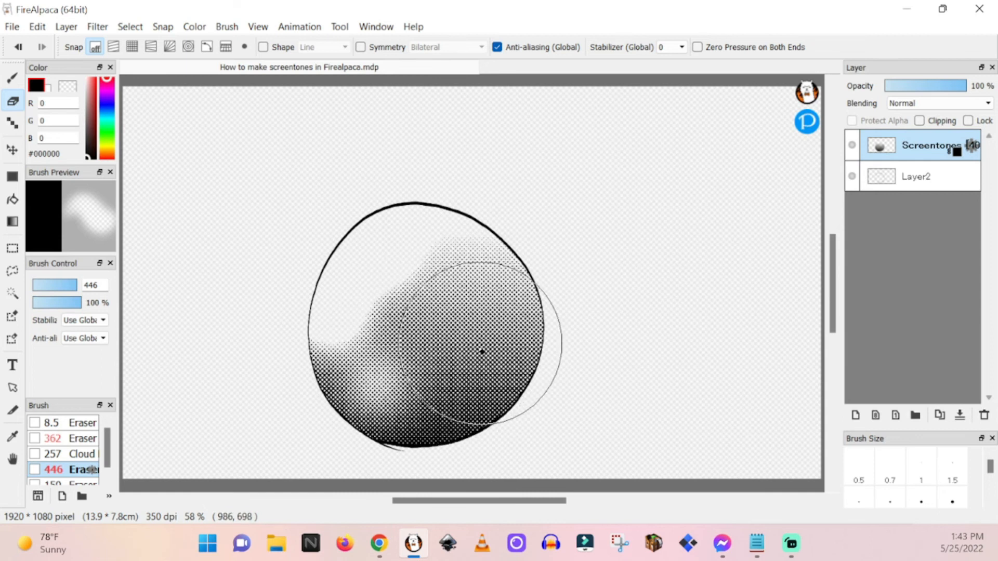
mouse_move(559, 366)
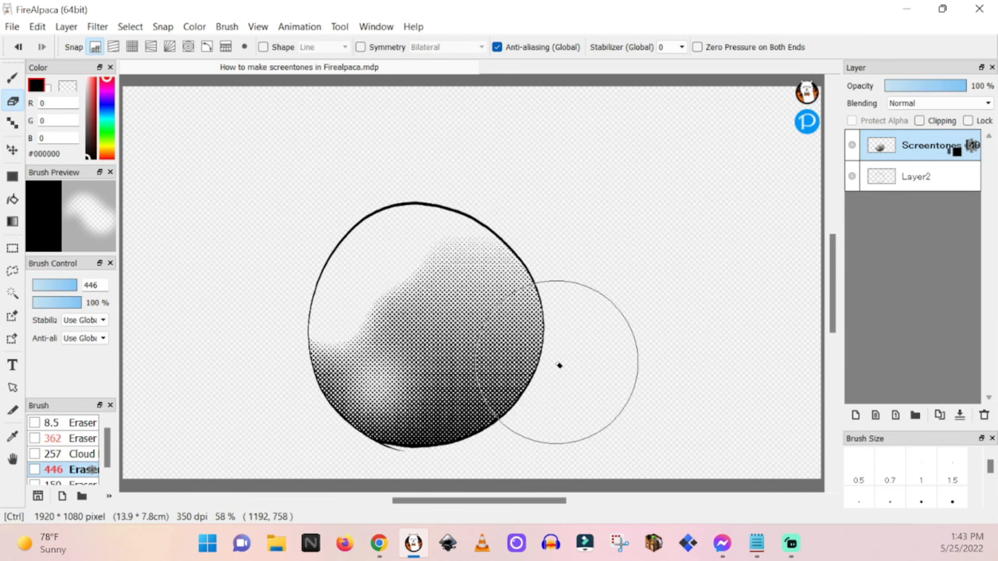